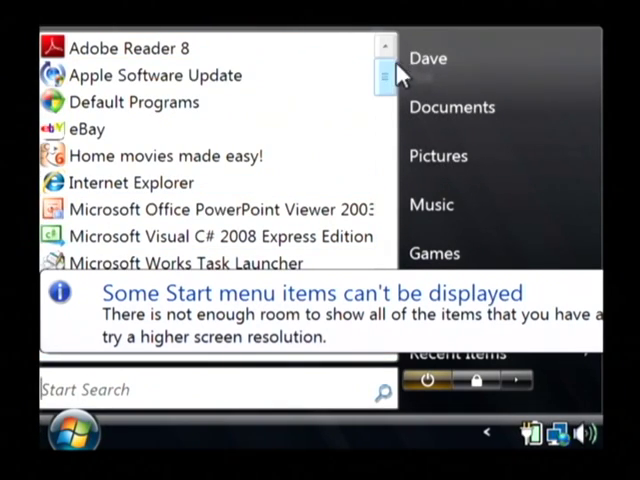
Launch Microsoft Office Excel 2007 from the Microsoft Office folder in All Programs.
scroll("down", 3)
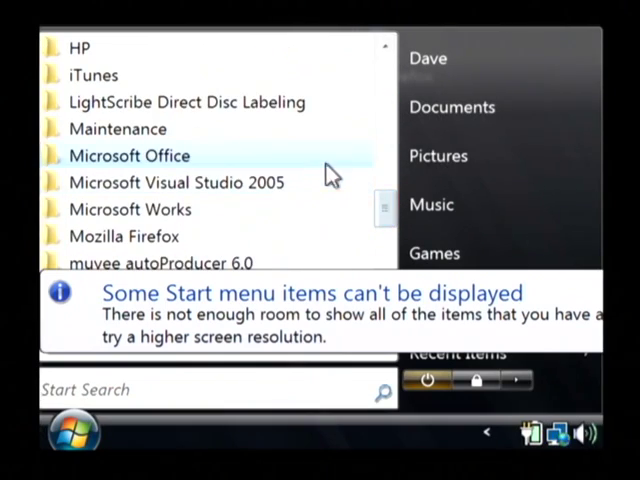
left_click(128, 156)
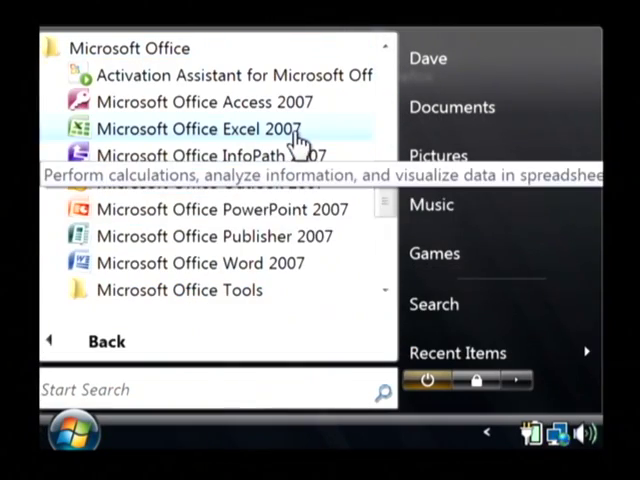
left_click(204, 128)
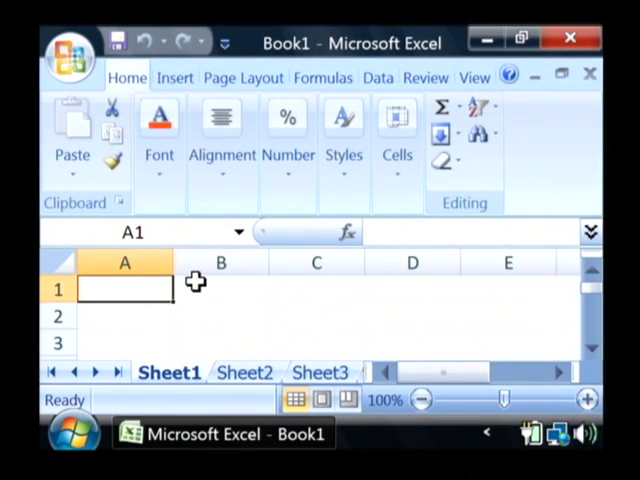
Enter the Employees/Sales table with David at 10 and Megan at 15.
type("Emp")
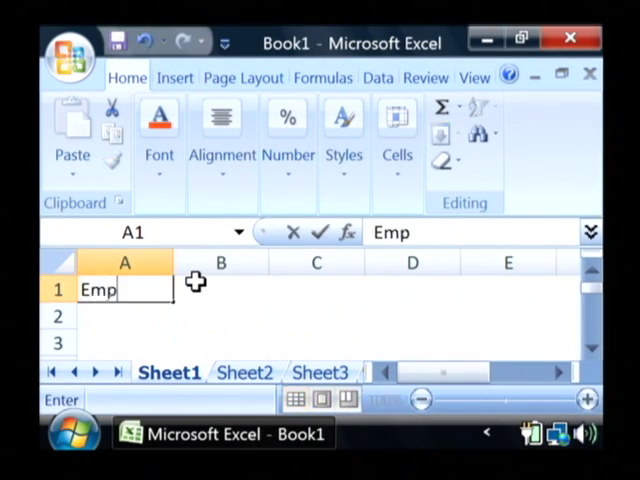
key("enter")
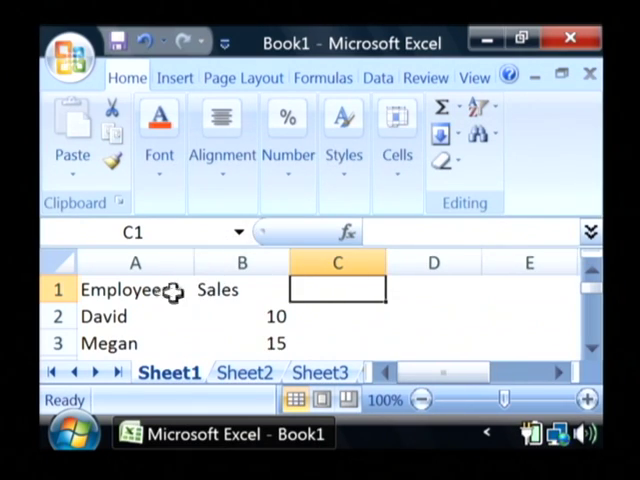
left_click(136, 288)
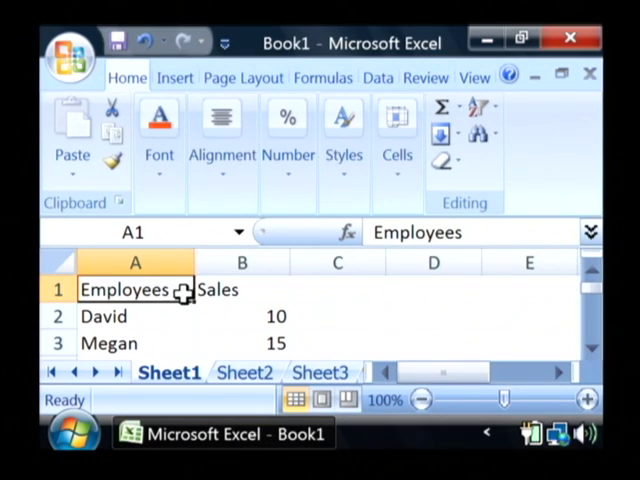
mouse_move(168, 330)
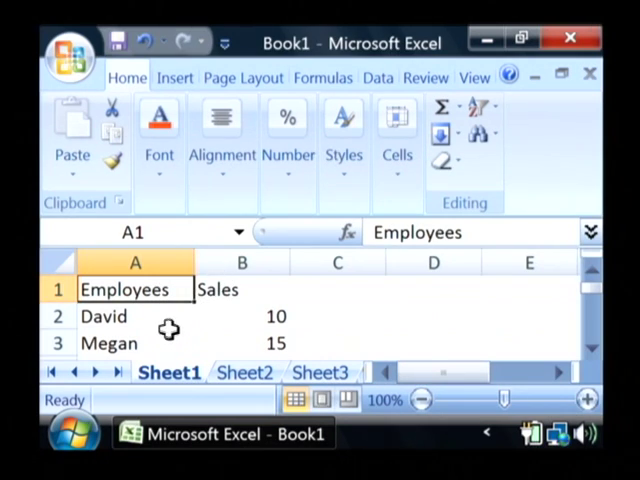
mouse_move(204, 336)
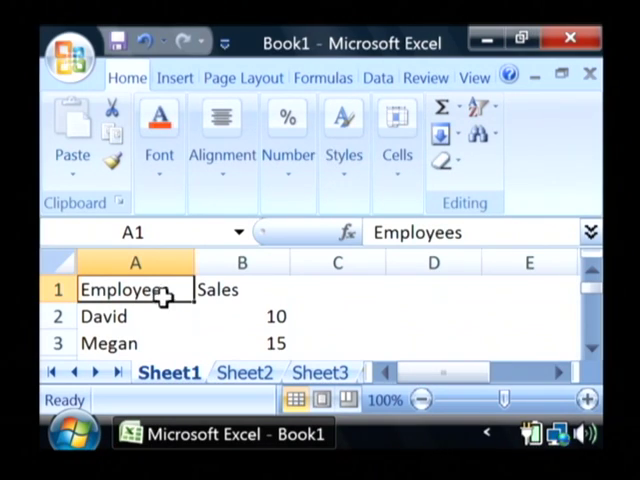
mouse_move(192, 264)
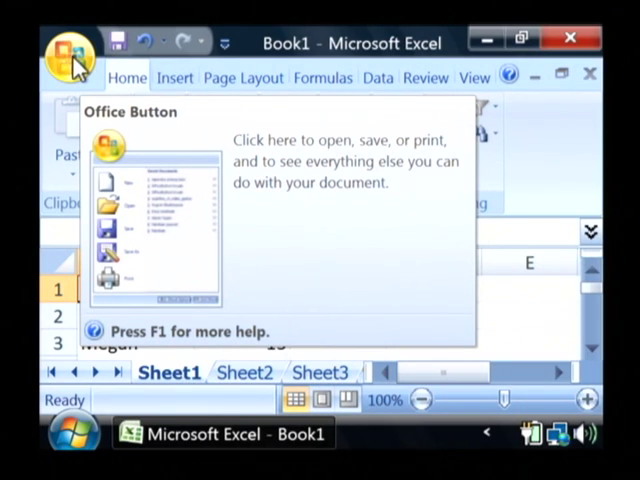
Save Book1 with the file type set to CSV (Comma delimited).
left_click(68, 56)
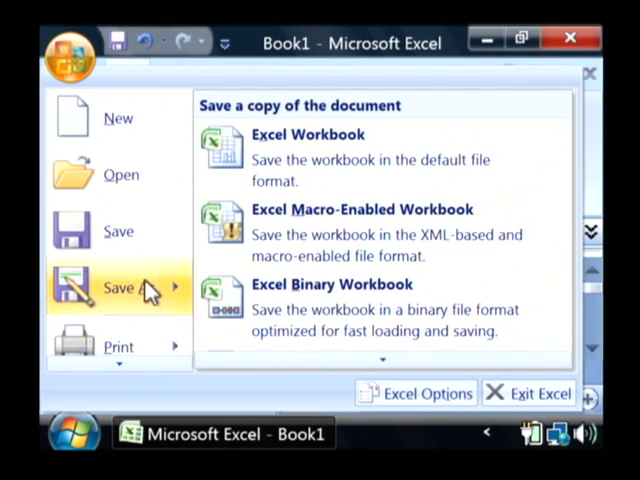
mouse_move(322, 360)
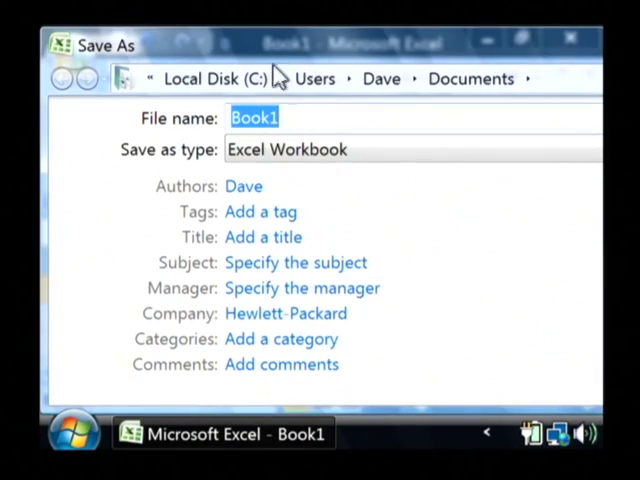
mouse_move(190, 164)
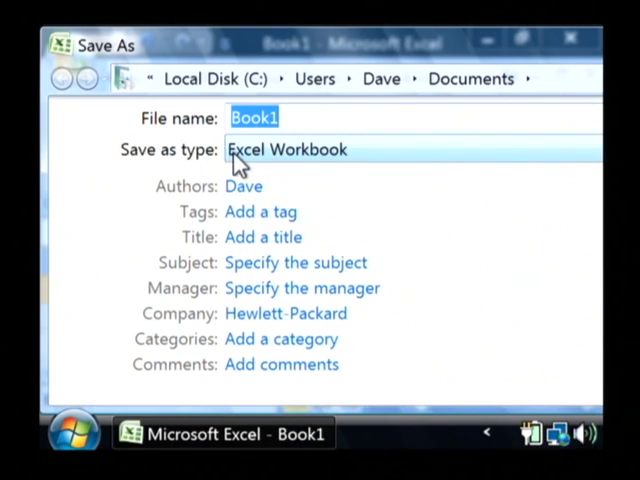
left_click(410, 148)
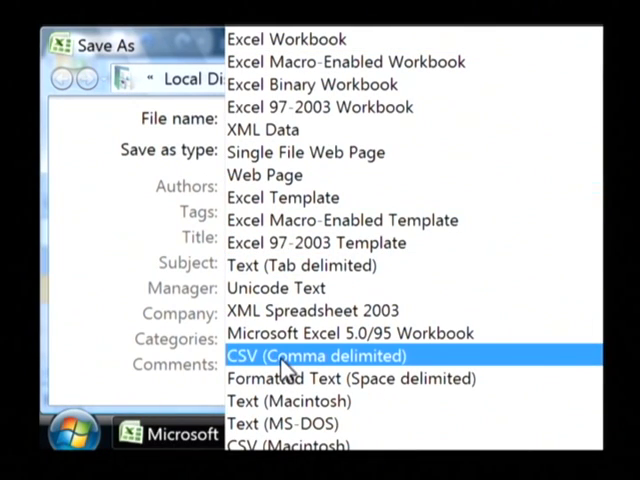
left_click(316, 356)
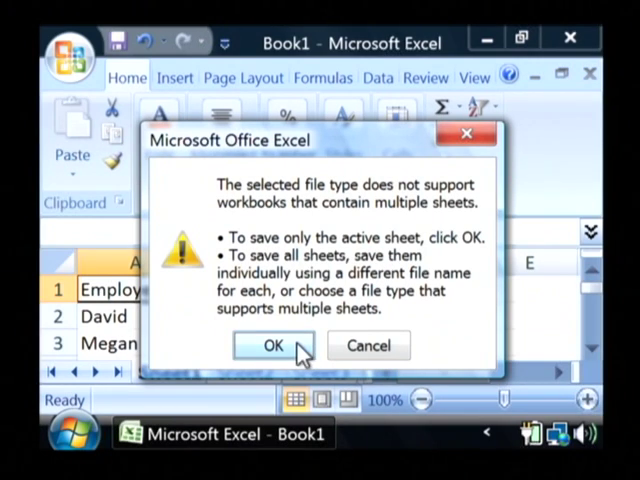
Confirm saving only the active sheet and keep Book1.csv in CSV format.
left_click(272, 344)
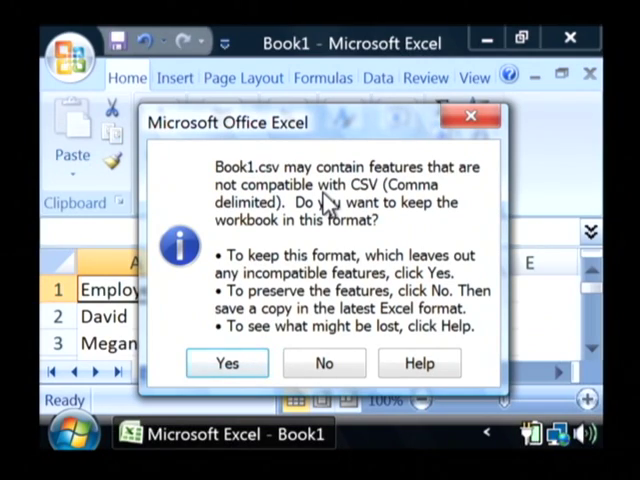
mouse_move(324, 196)
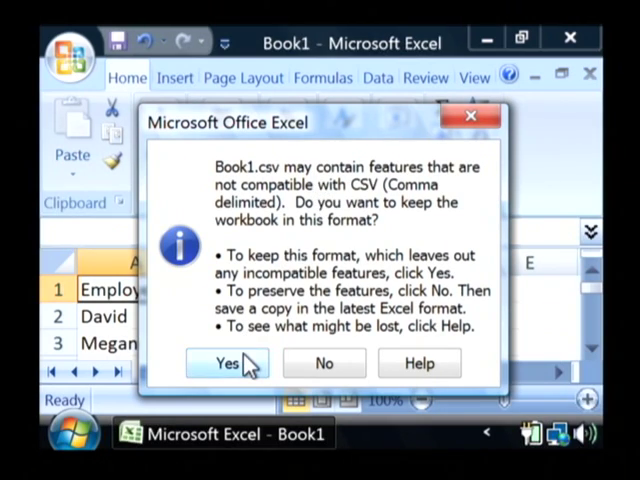
left_click(226, 364)
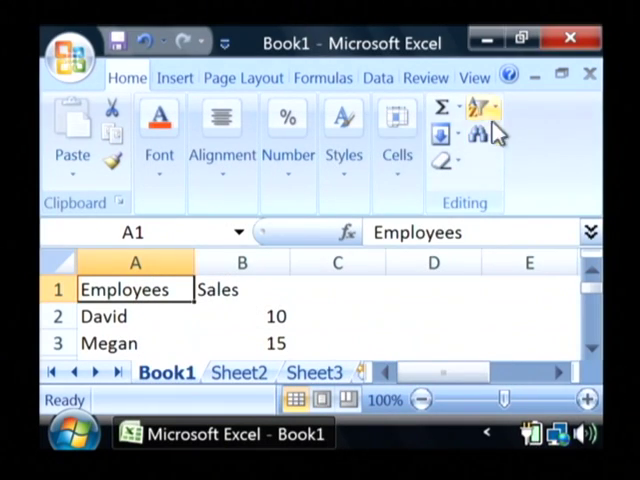
mouse_move(550, 40)
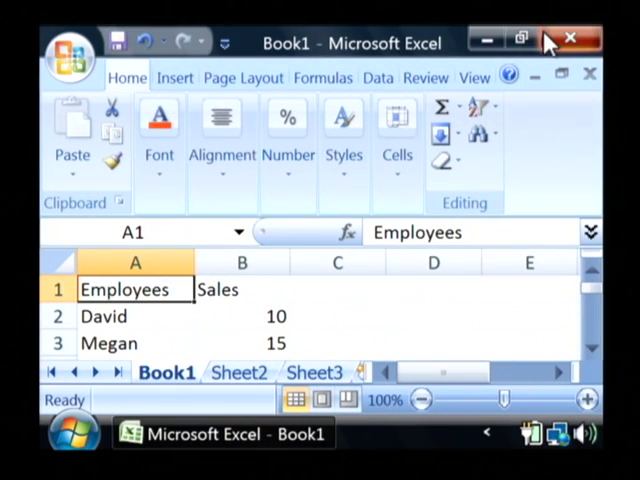
Close Excel and open Book1.csv from the desktop in Notepad as comma-separated text.
left_click(570, 40)
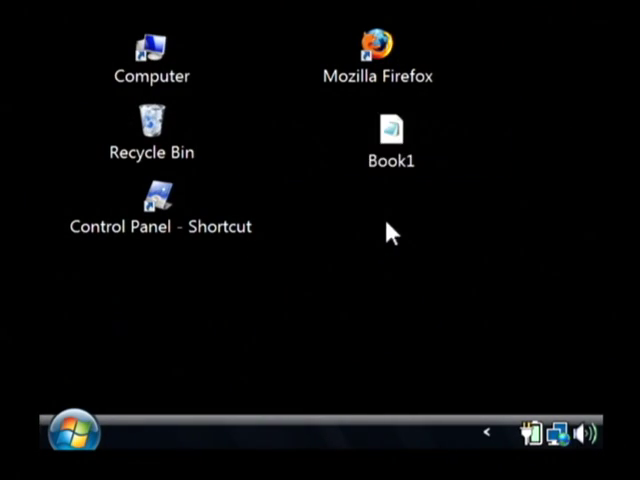
left_click(390, 136)
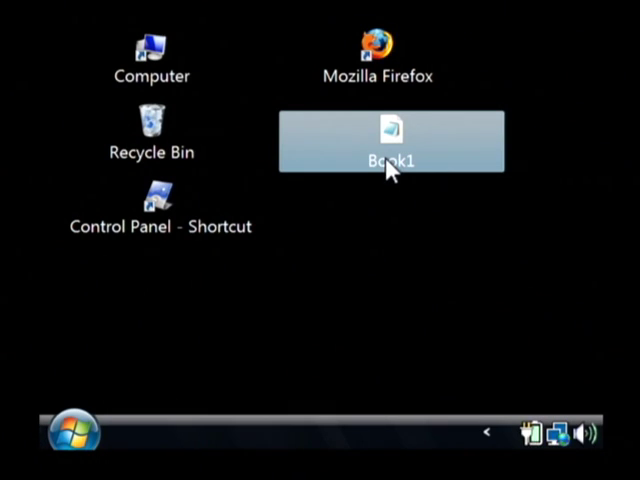
double_click(388, 140)
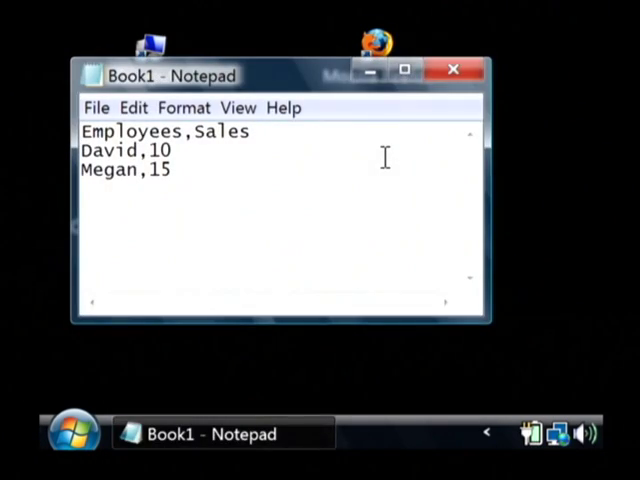